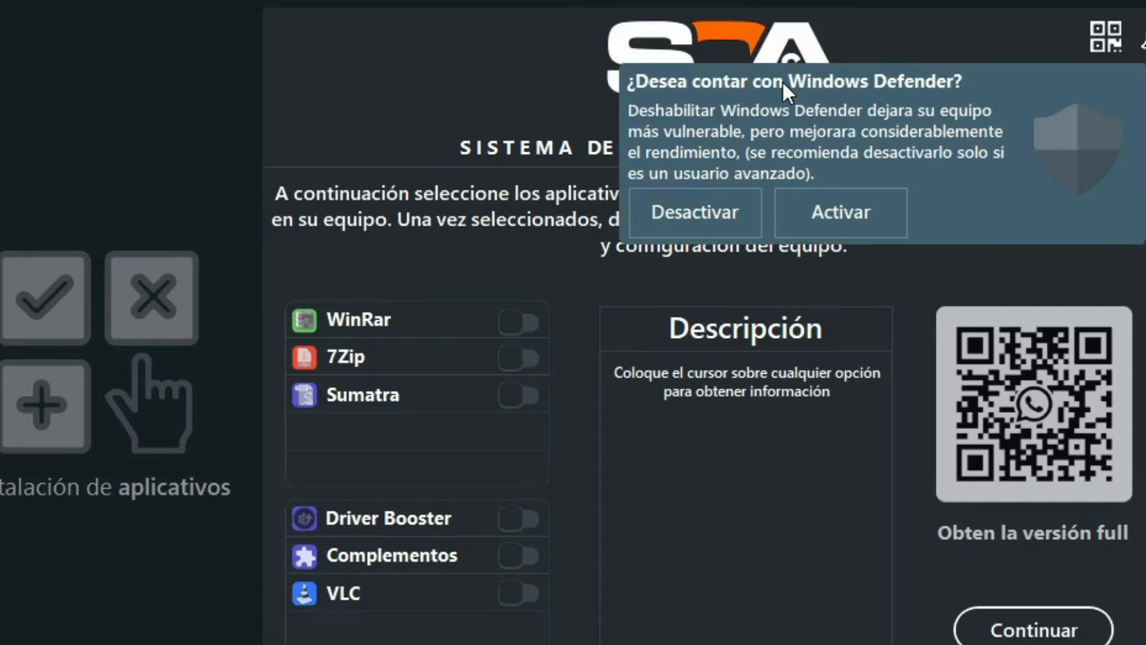
# Step: Disable Windows Defender and automatic Windows updates, and choose desktop PC as the computer type
pyautogui.click(693, 212)
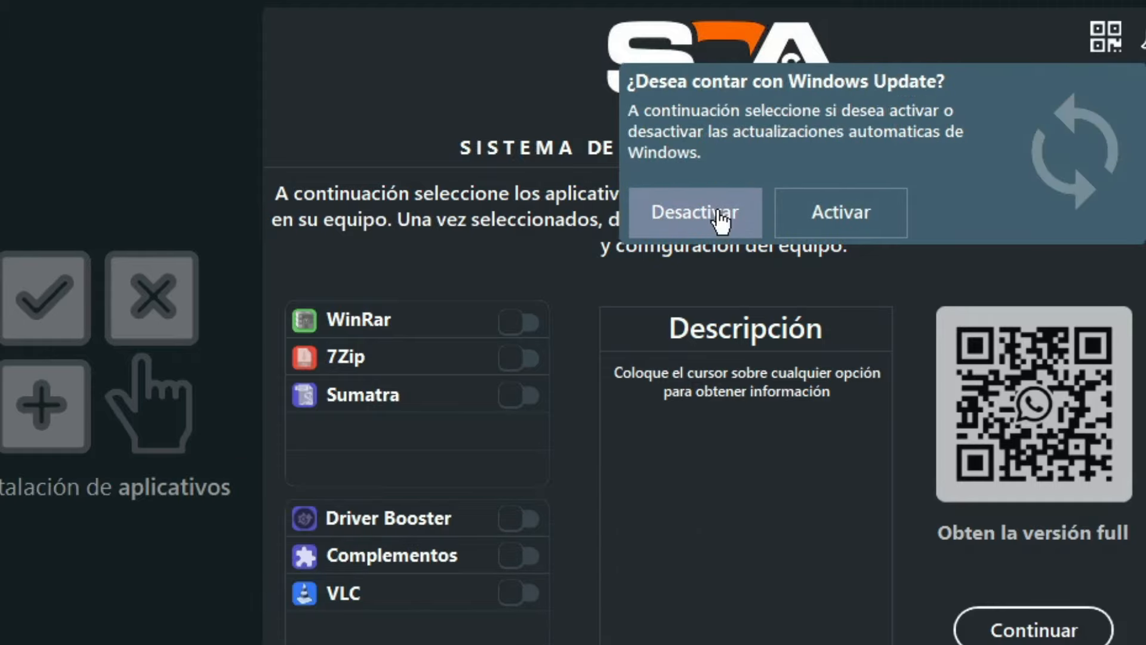
pyautogui.click(693, 212)
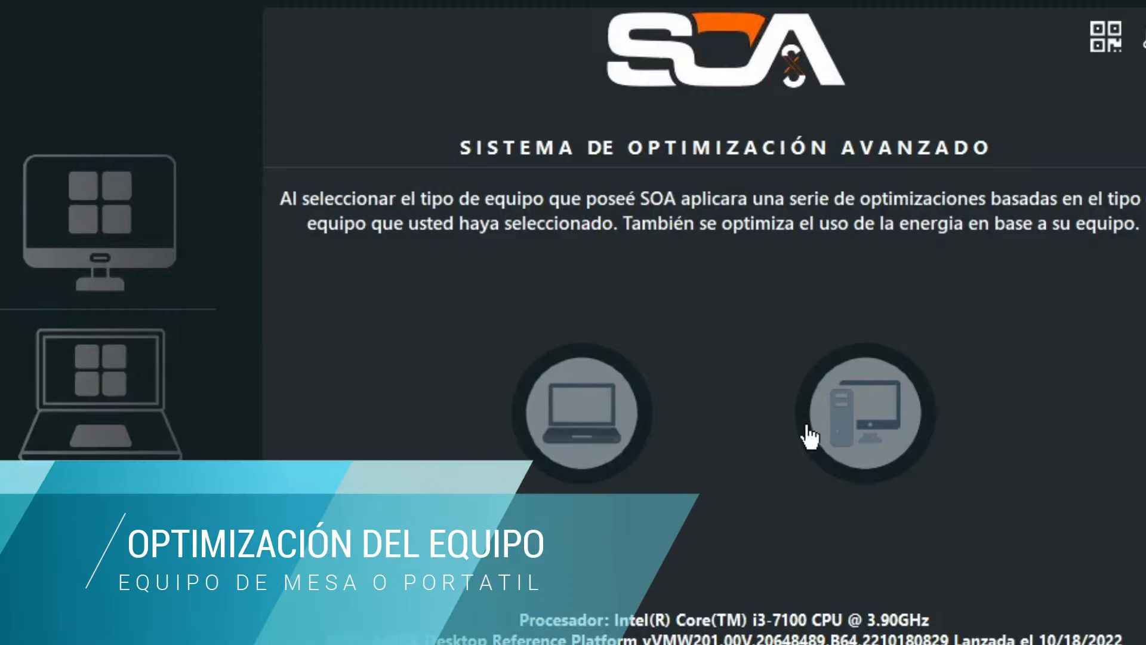
pyautogui.click(866, 411)
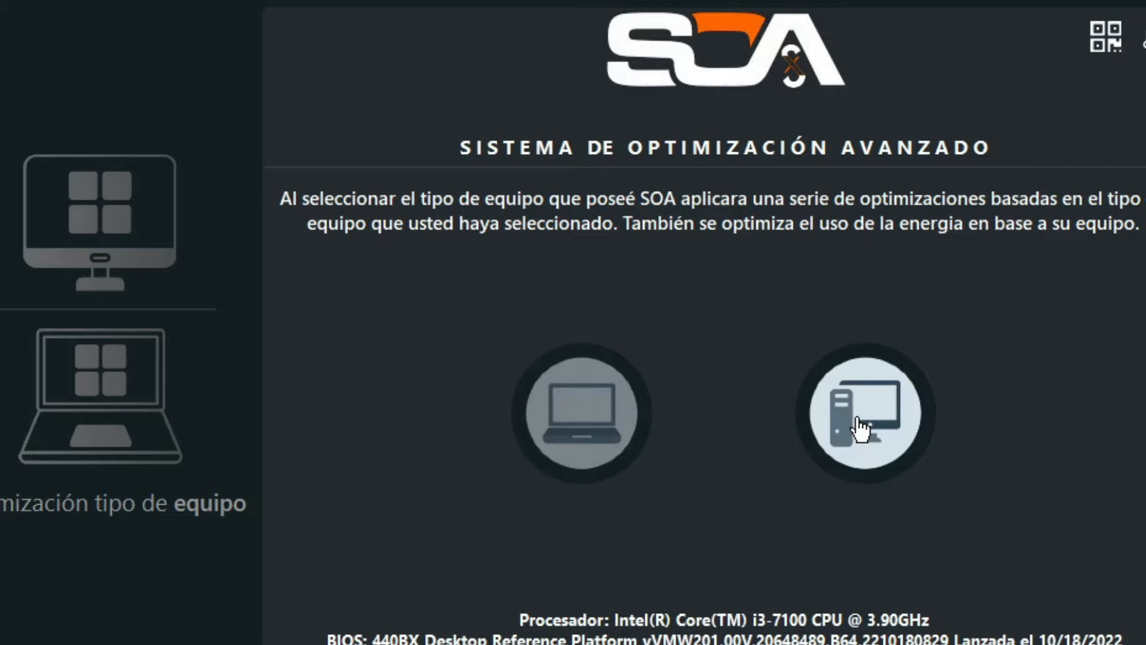
pyautogui.click(866, 411)
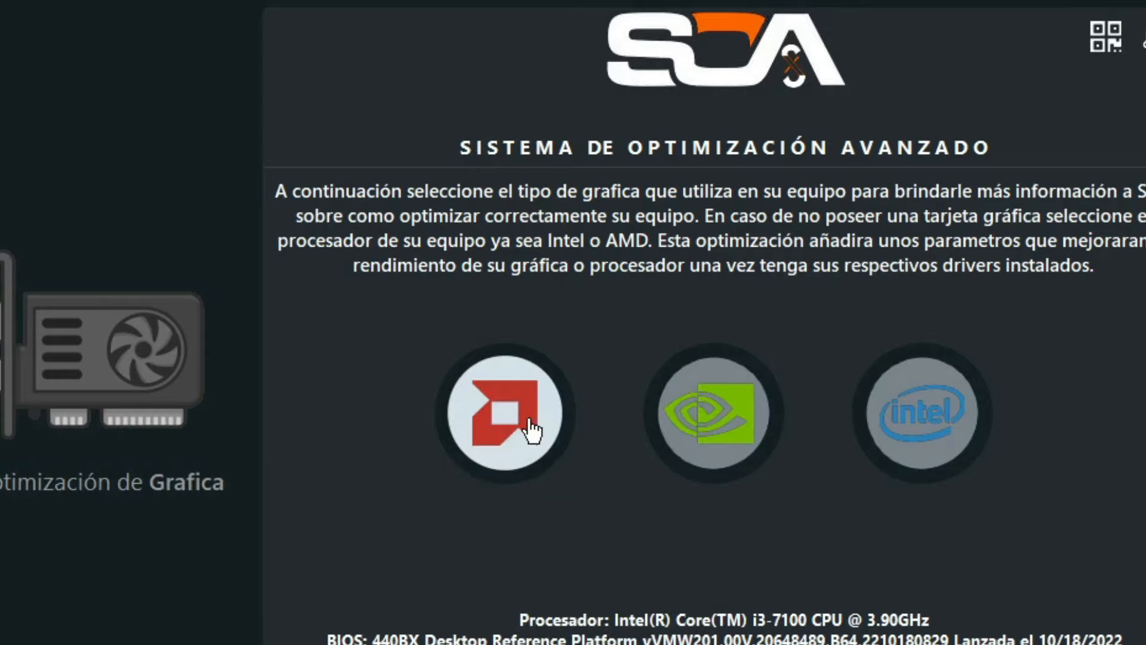
# Step: Choose AMD for graphics and M.2 for the system disk type
pyautogui.click(505, 414)
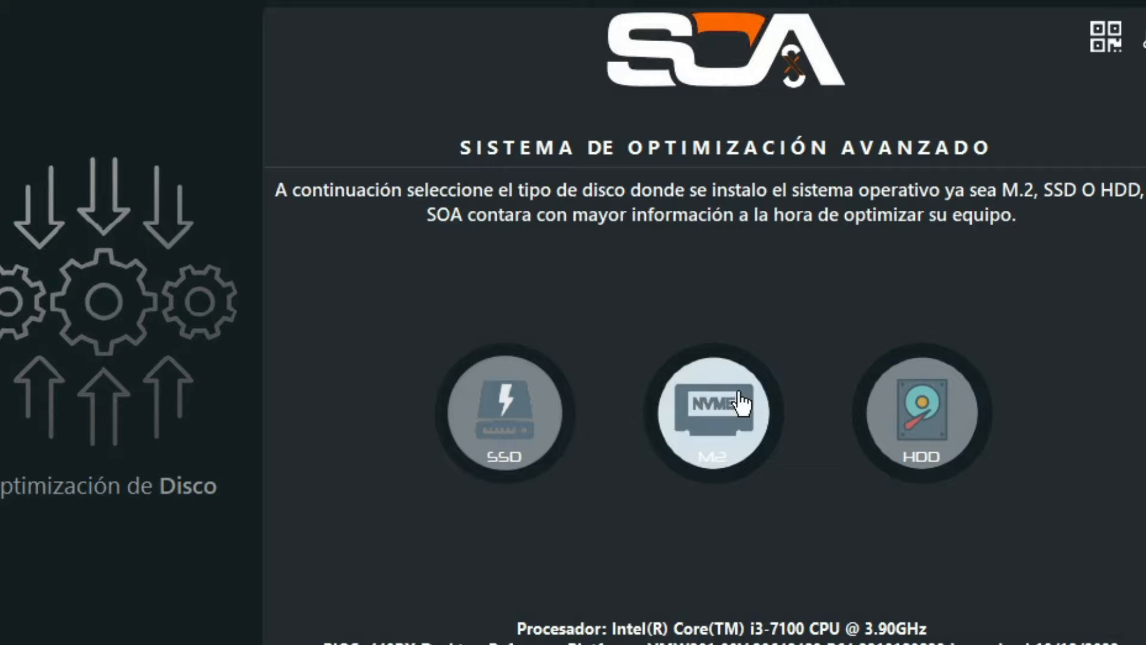
pyautogui.click(717, 411)
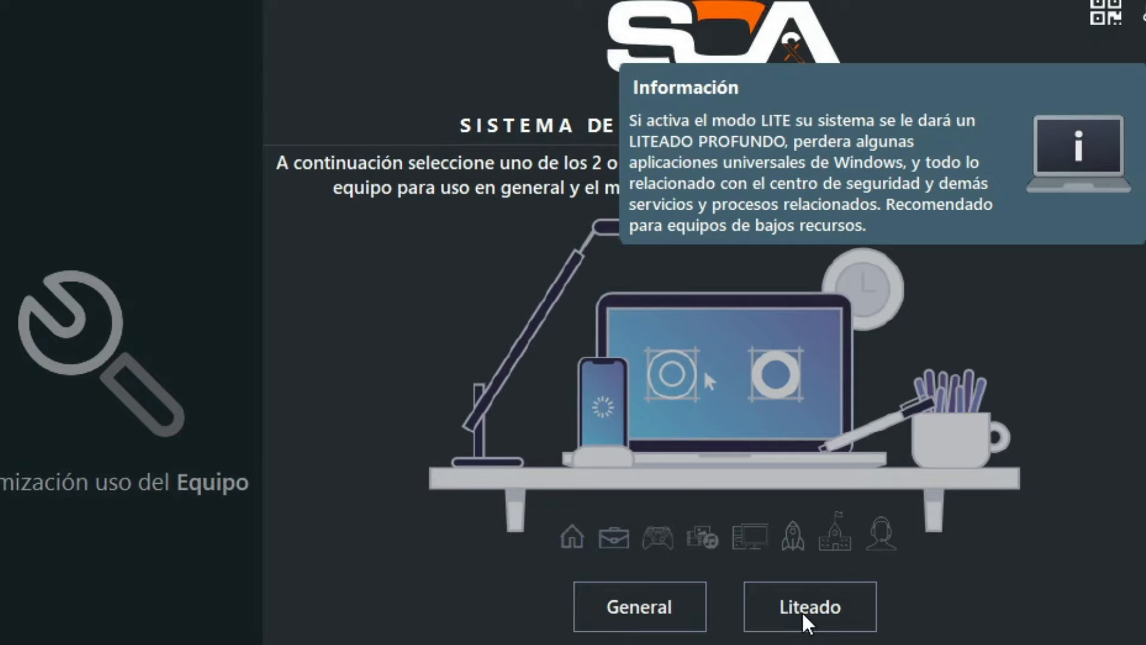
# Step: Select the General usage mode and run the SOA optimisation
pyautogui.click(810, 606)
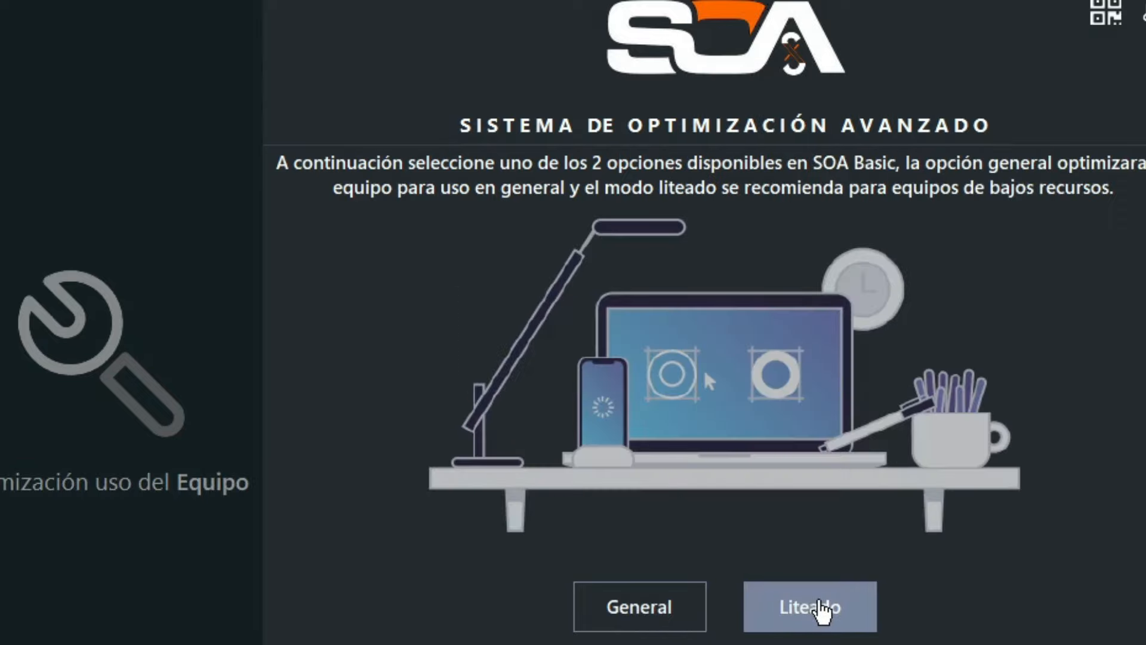
pyautogui.click(640, 606)
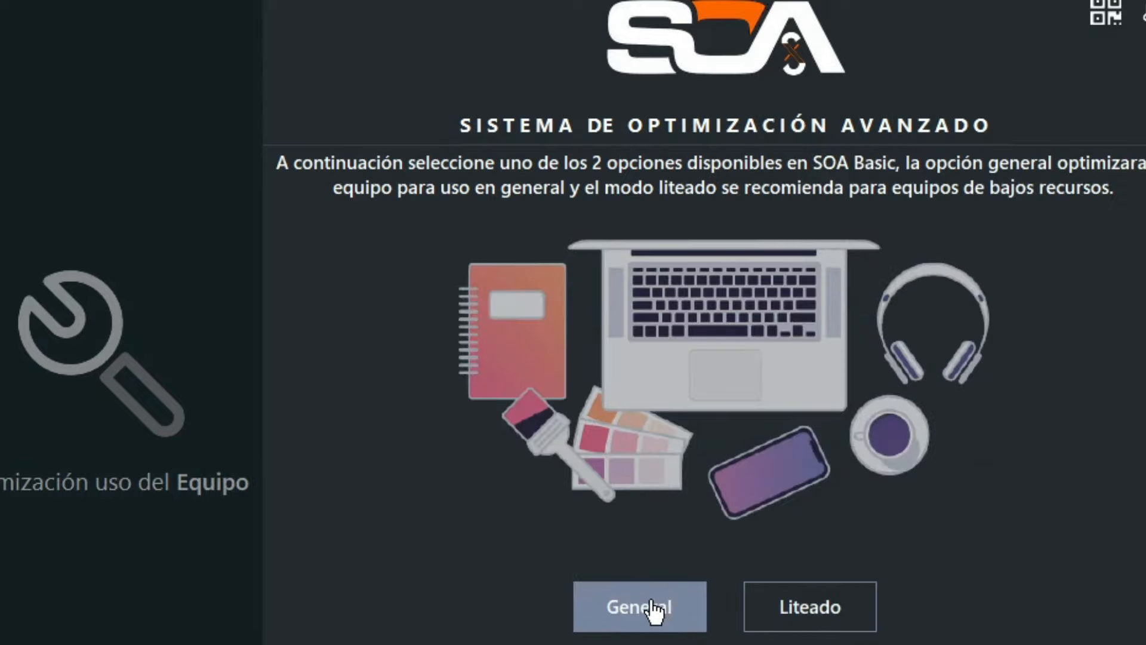
pyautogui.click(639, 606)
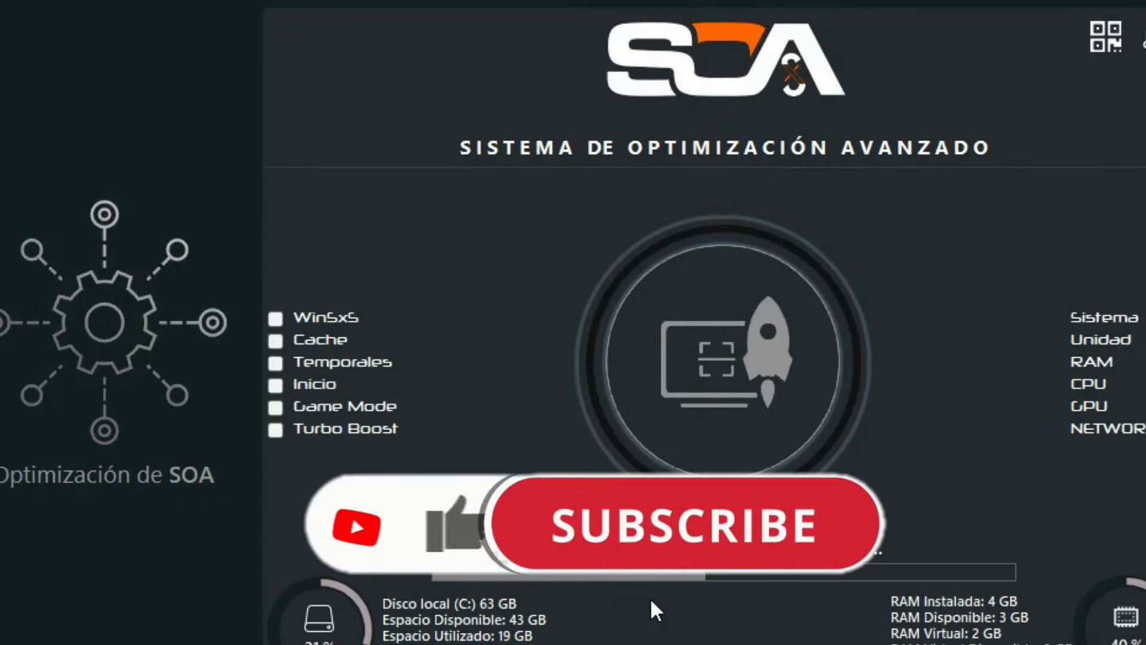
pyautogui.click(686, 524)
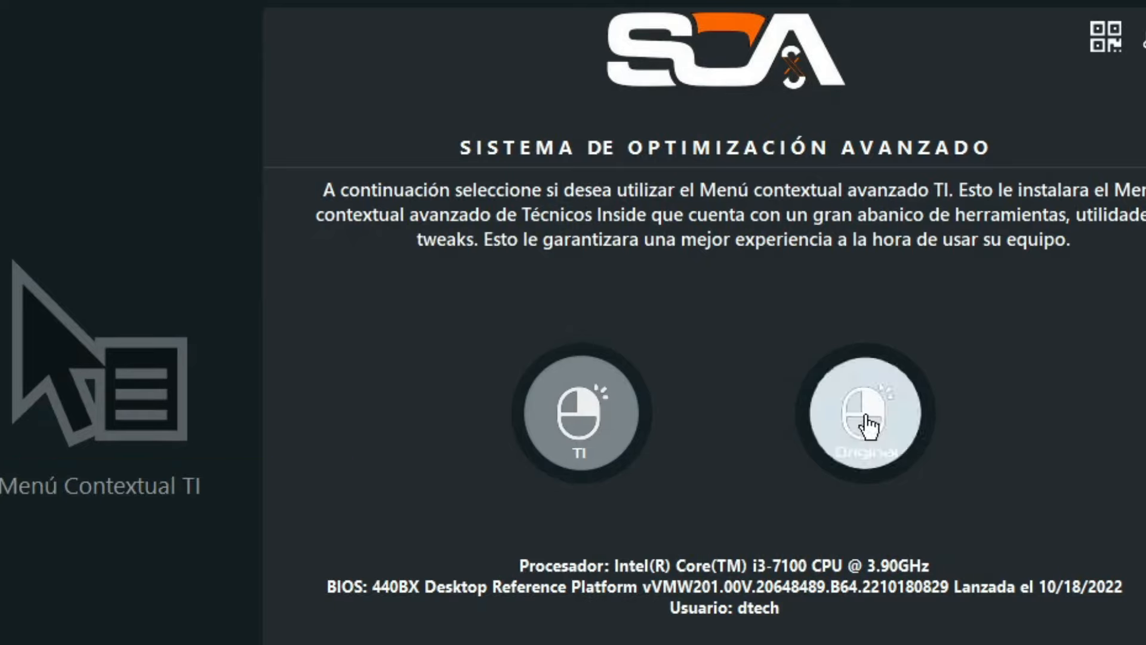
pyautogui.moveTo(626, 427)
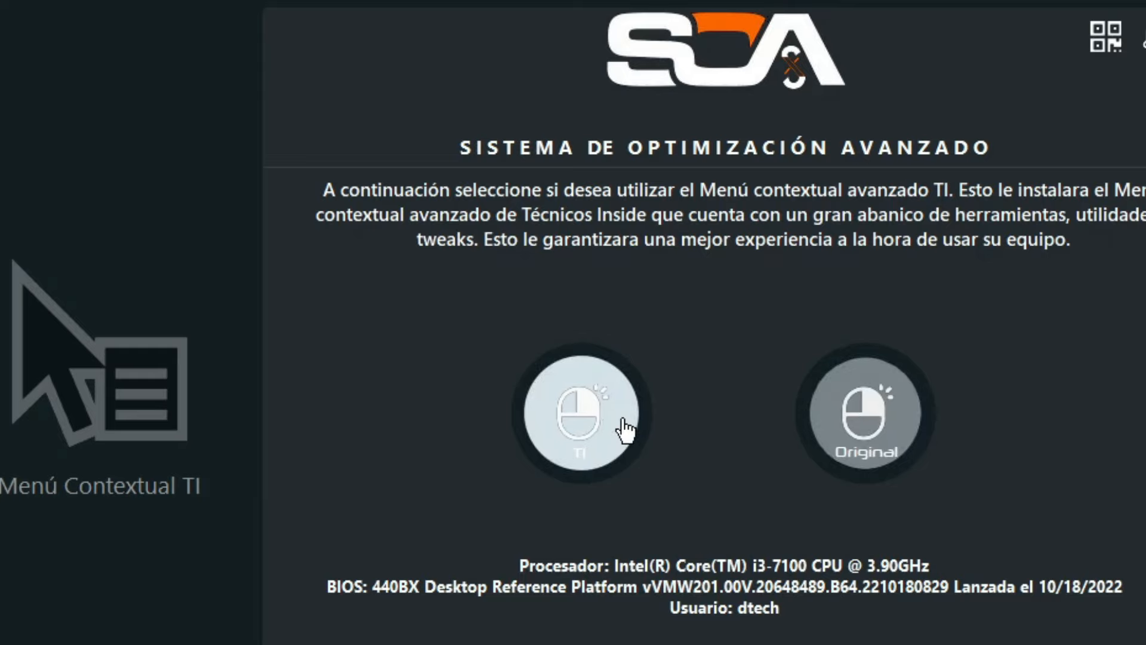
# Step: Install the TI context menu, preview CompuLaptop, then apply the Mazther wallpaper
pyautogui.click(580, 413)
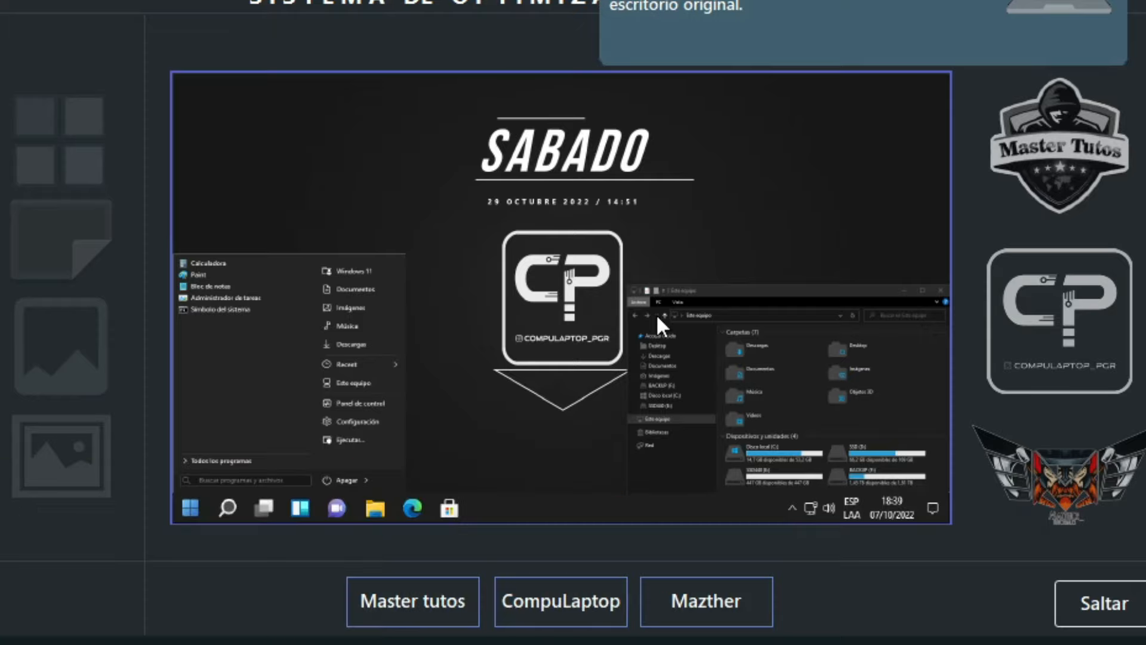
pyautogui.click(560, 601)
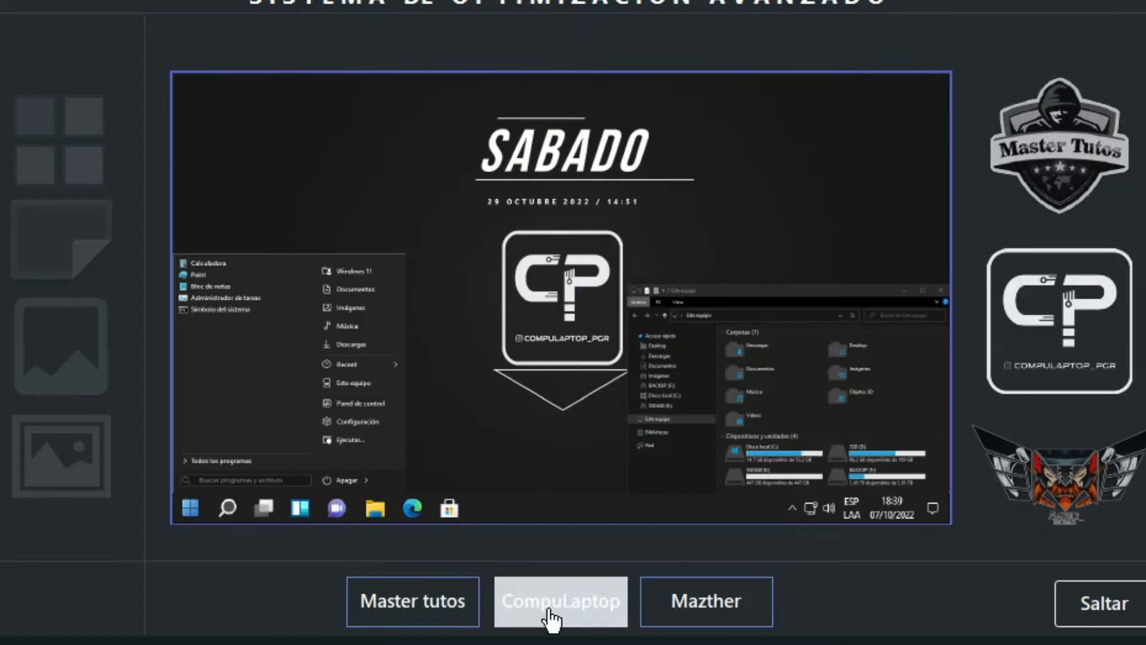
pyautogui.click(704, 601)
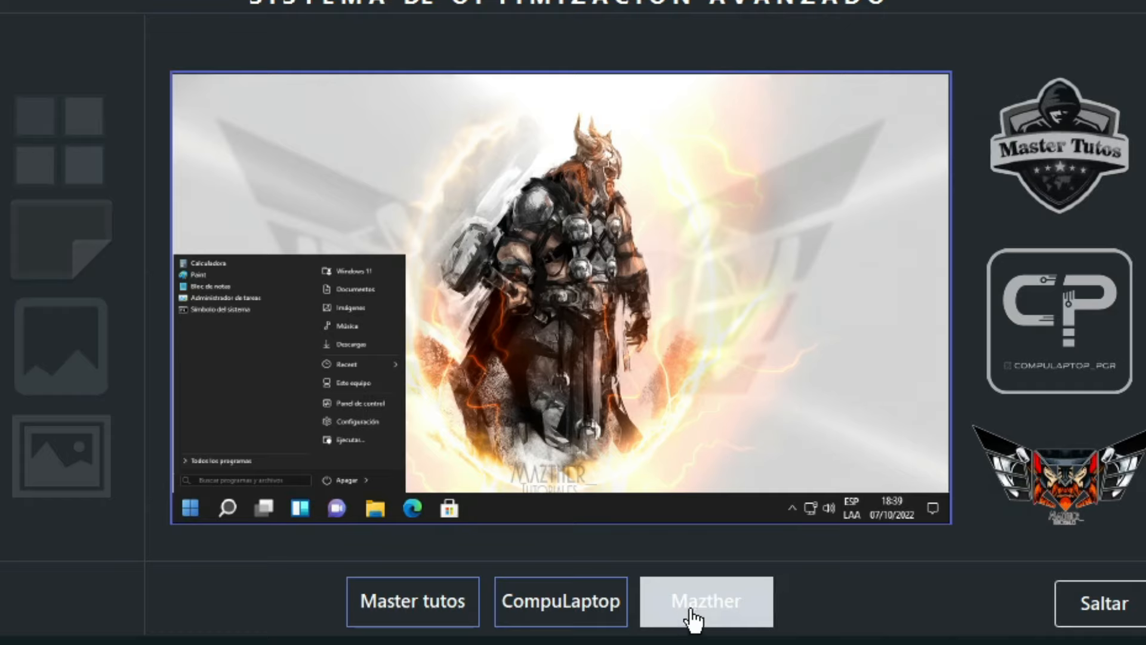
pyautogui.click(704, 601)
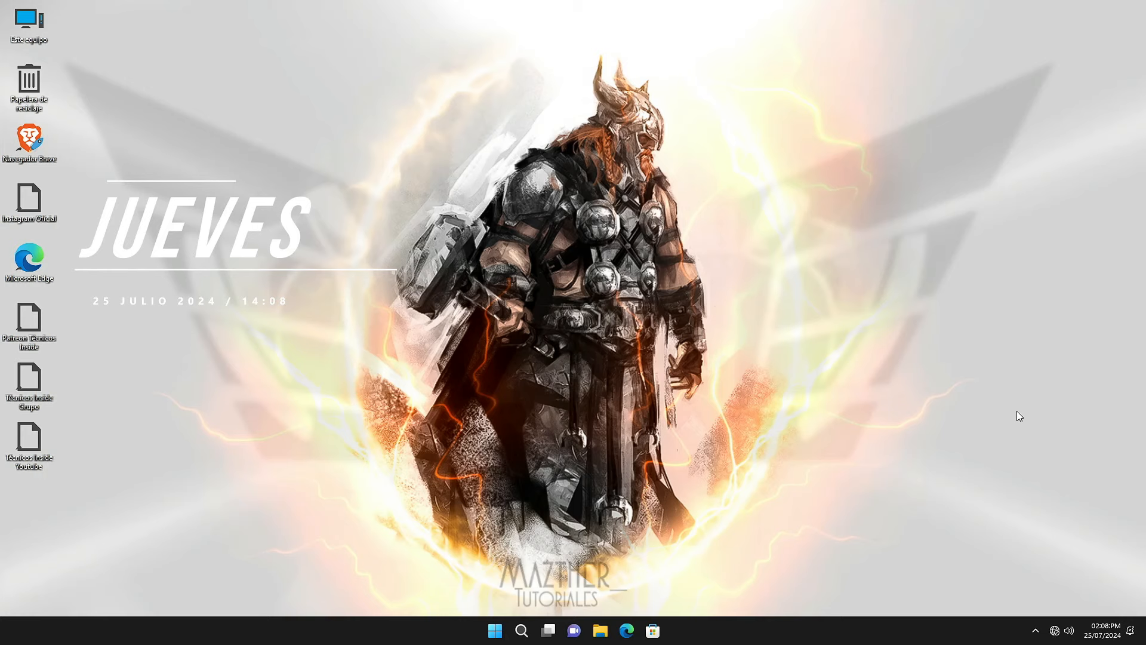
pyautogui.moveTo(1026, 358)
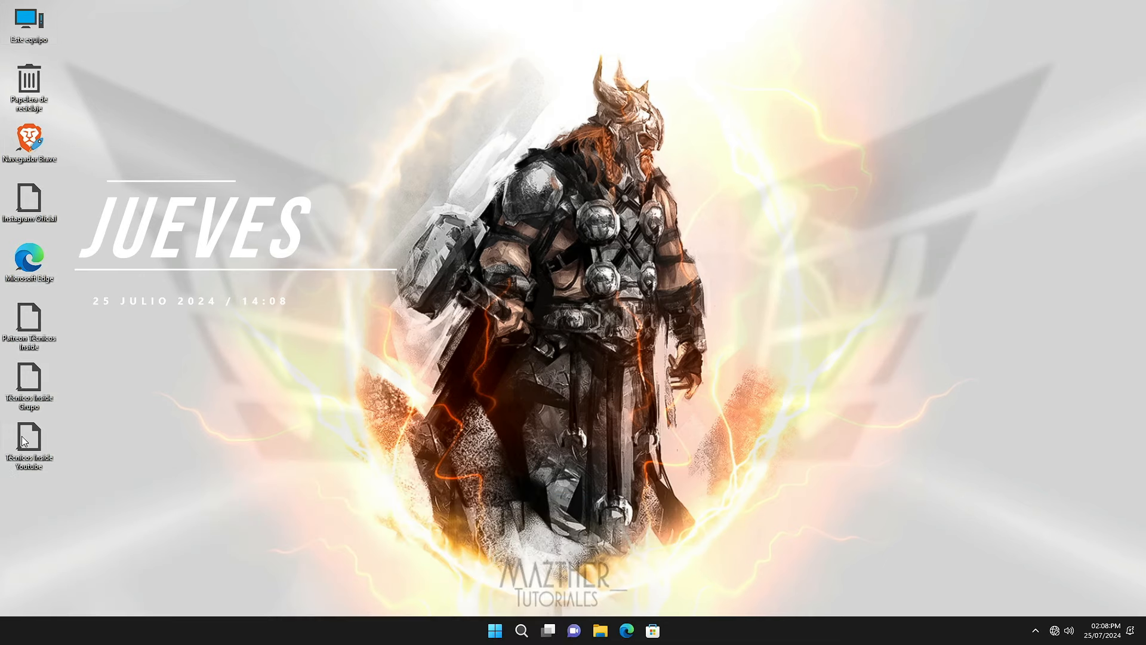
pyautogui.moveTo(495, 630)
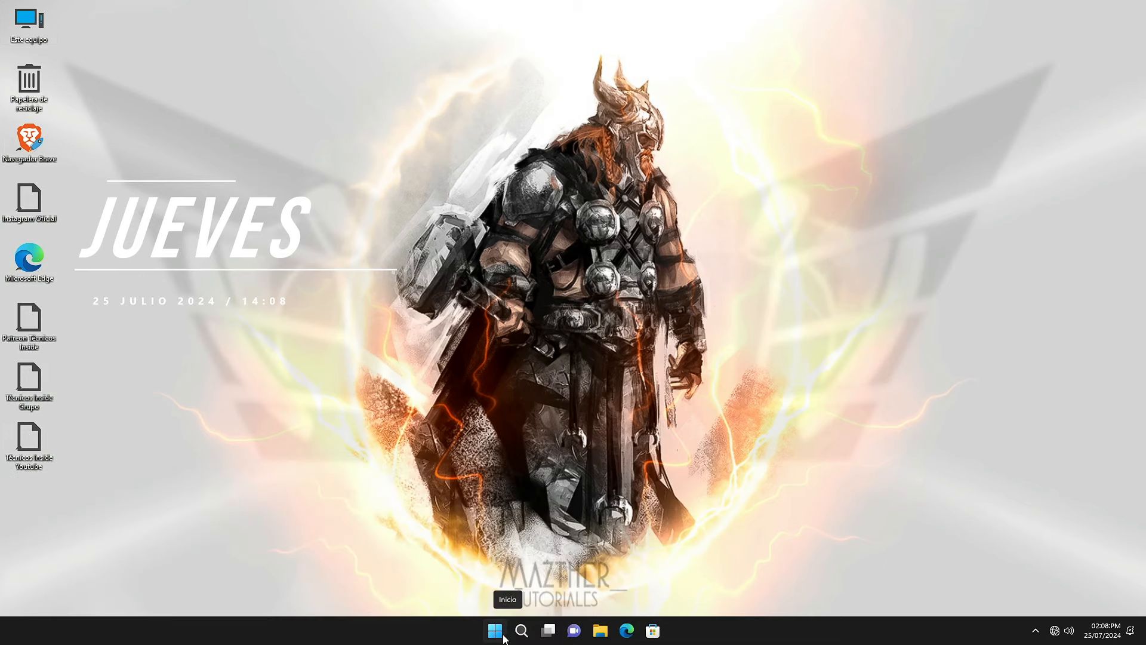
# Step: Run winver from Start to show Windows 11 Pro 23H2, build 22631.2428
pyautogui.click(495, 630)
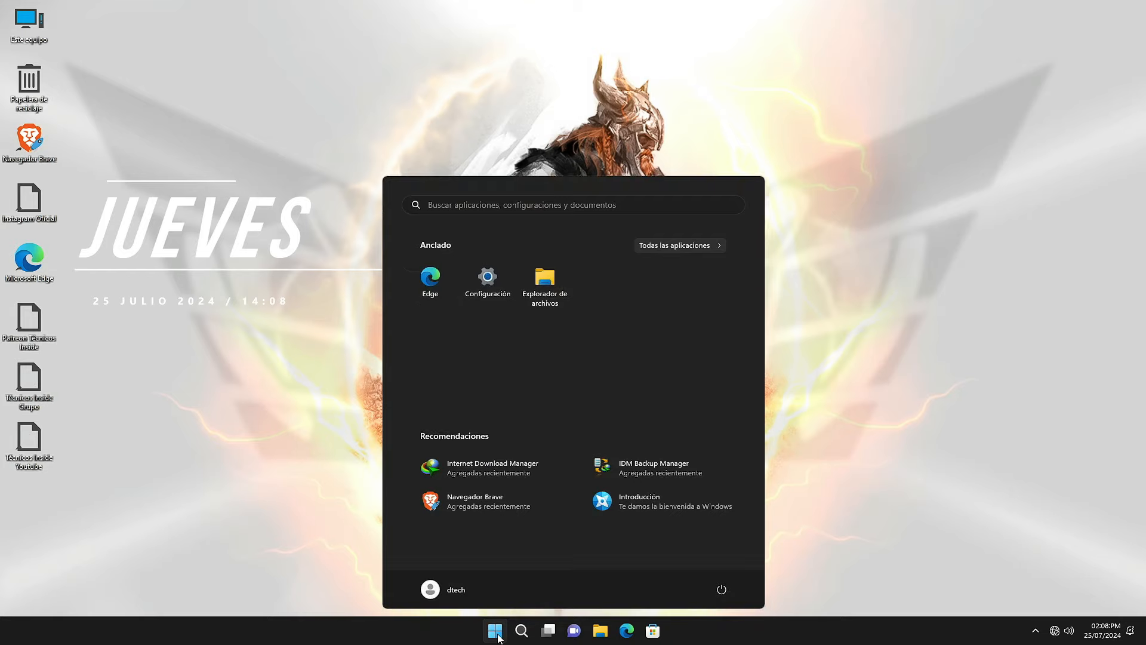
pyautogui.write('winver')
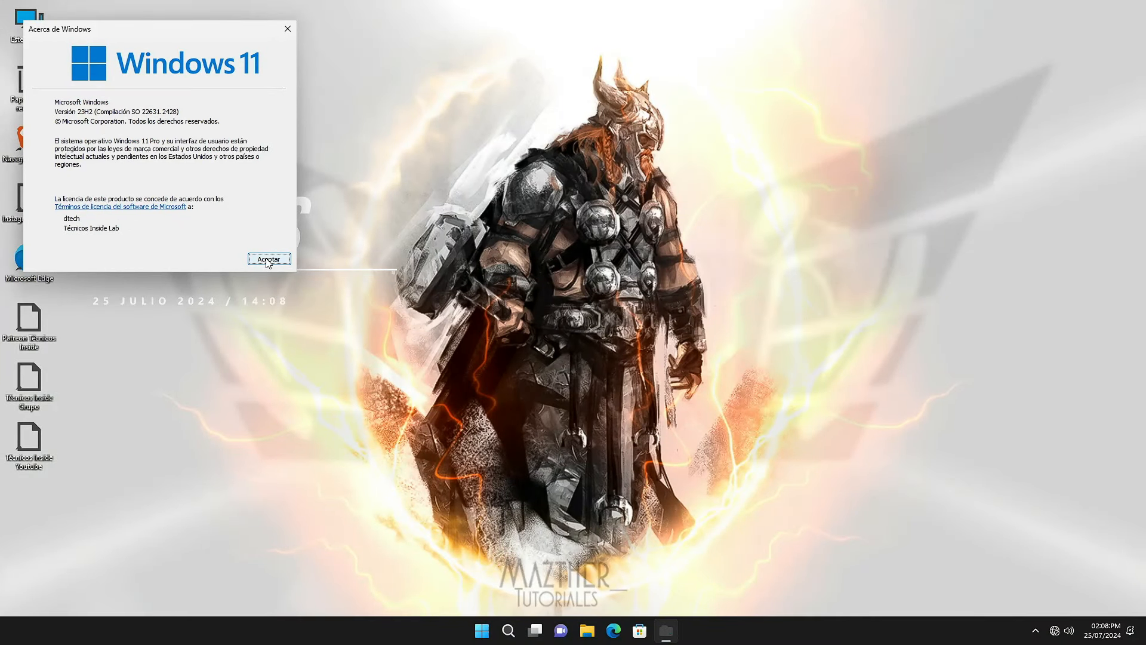
# Step: Launch Task Manager from the taskbar to review 18 background processes and CPU performance
pyautogui.rightClick(687, 629)
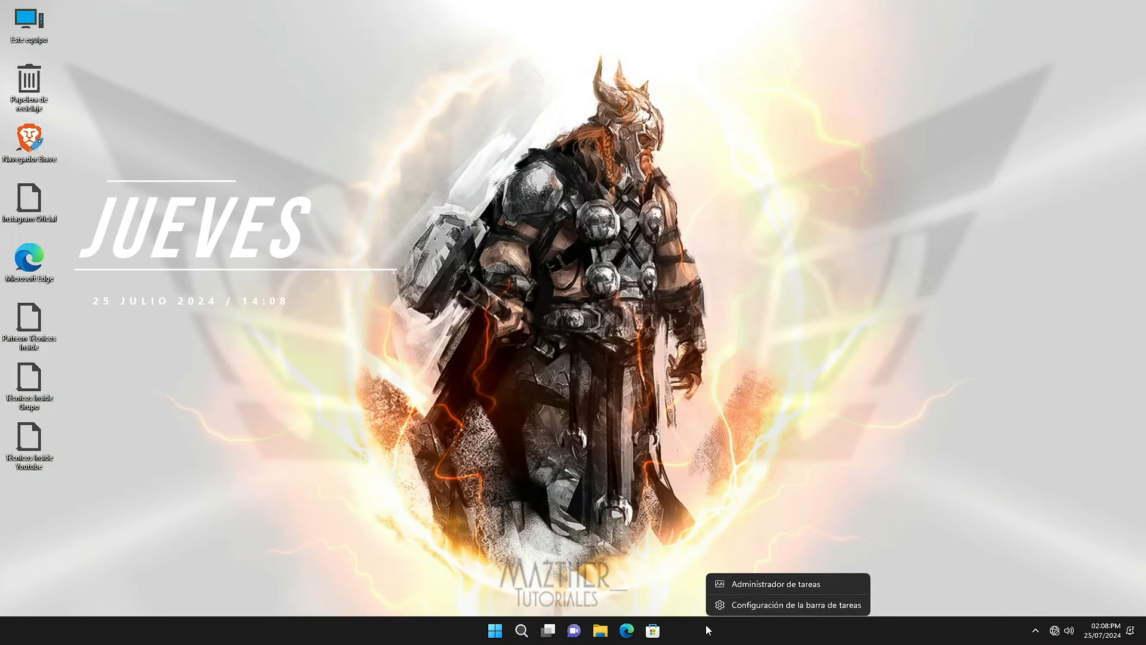
pyautogui.click(755, 583)
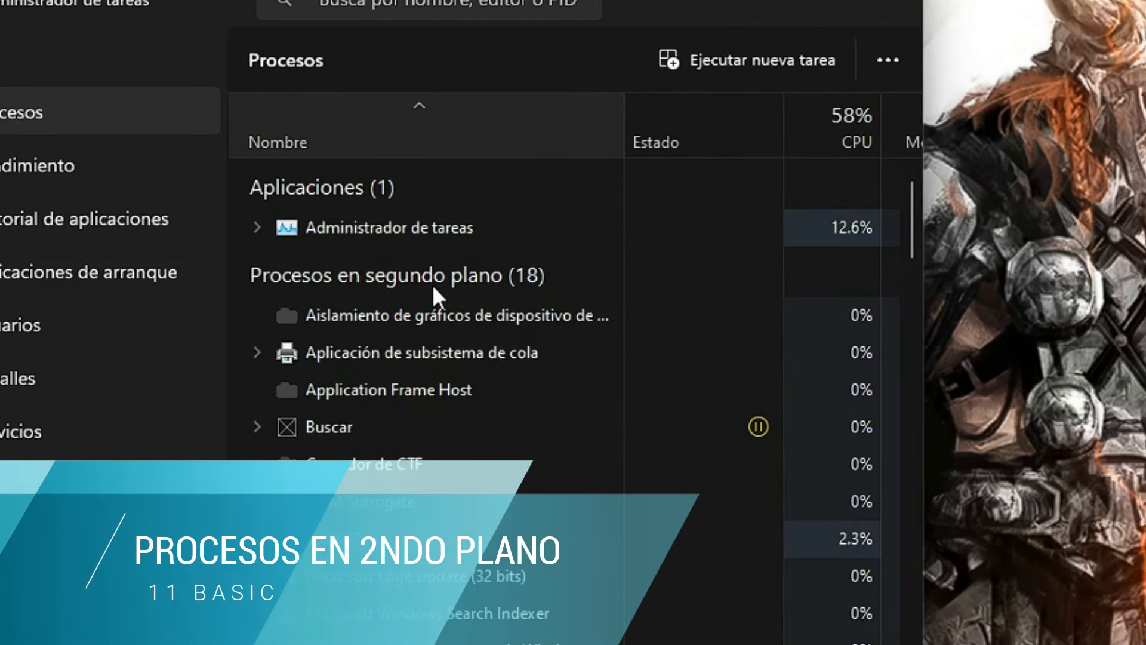
pyautogui.click(36, 166)
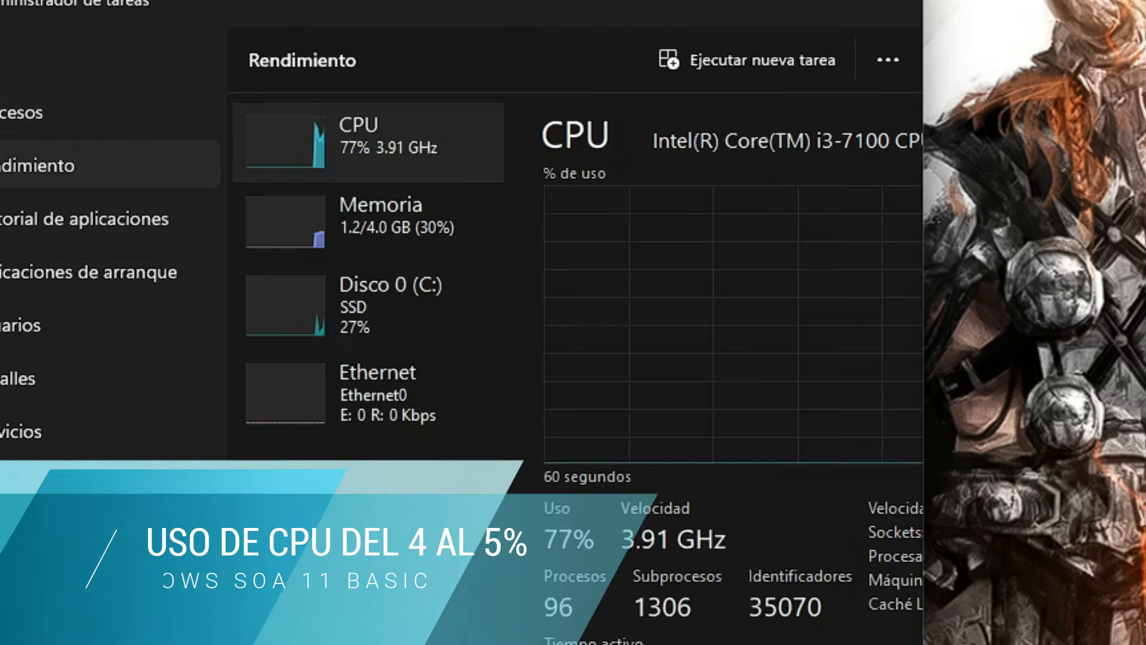
pyautogui.click(377, 221)
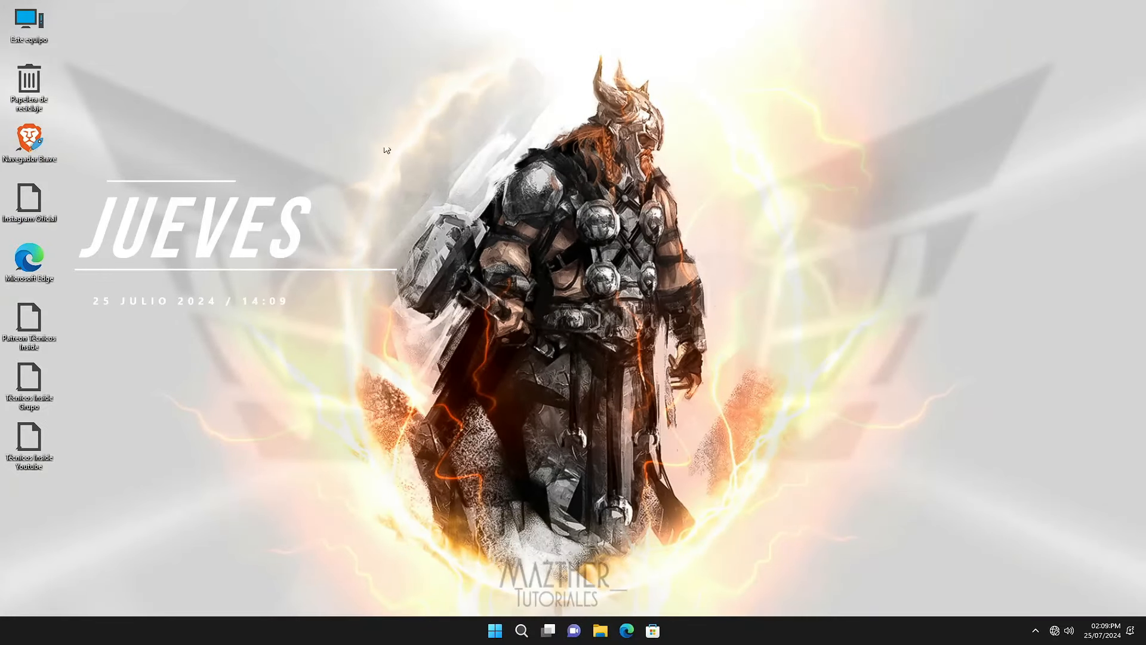
pyautogui.doubleClick(28, 22)
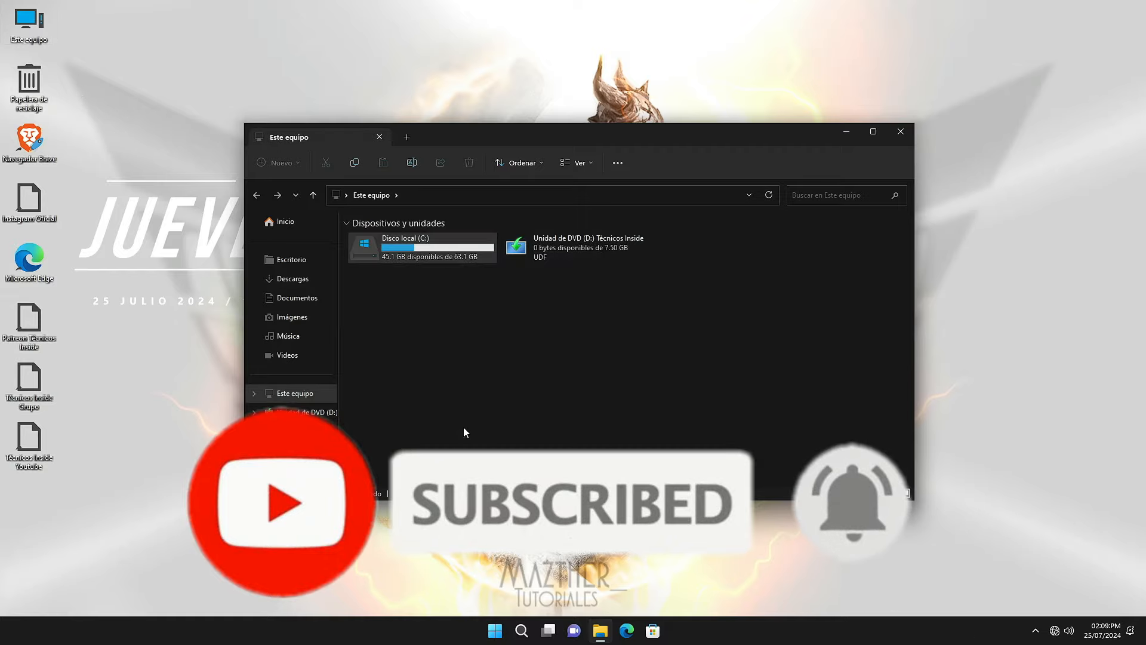
pyautogui.rightClick(420, 247)
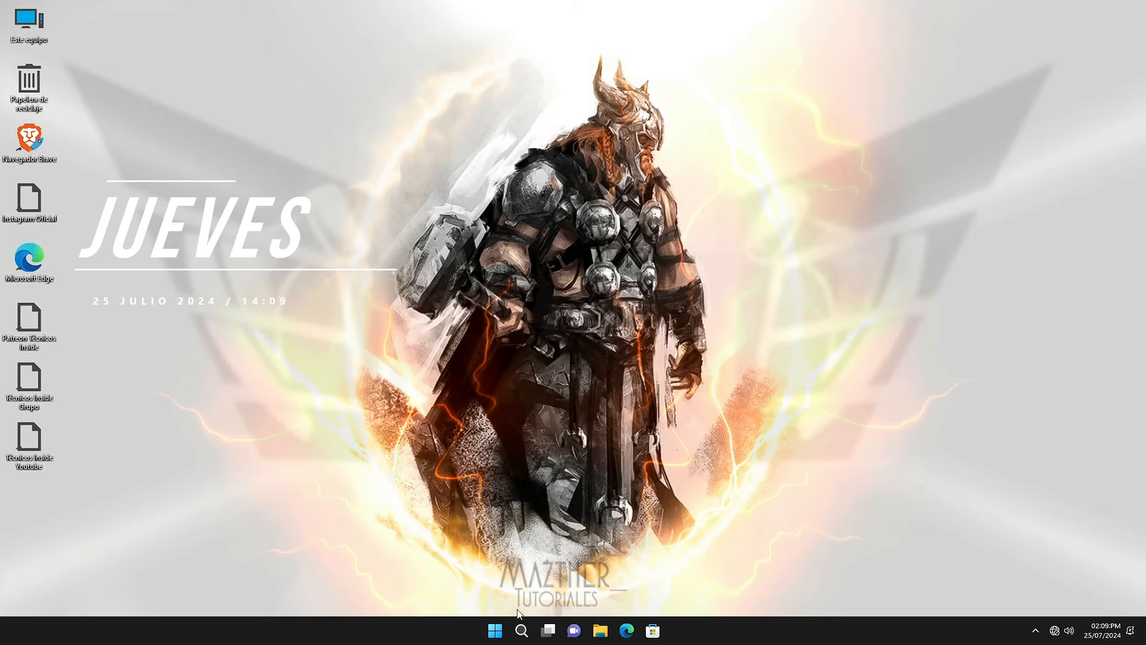
# Step: Open Control Panel's installed programs and review Brave, Easy Context Menu, IDM and Edge
pyautogui.click(495, 630)
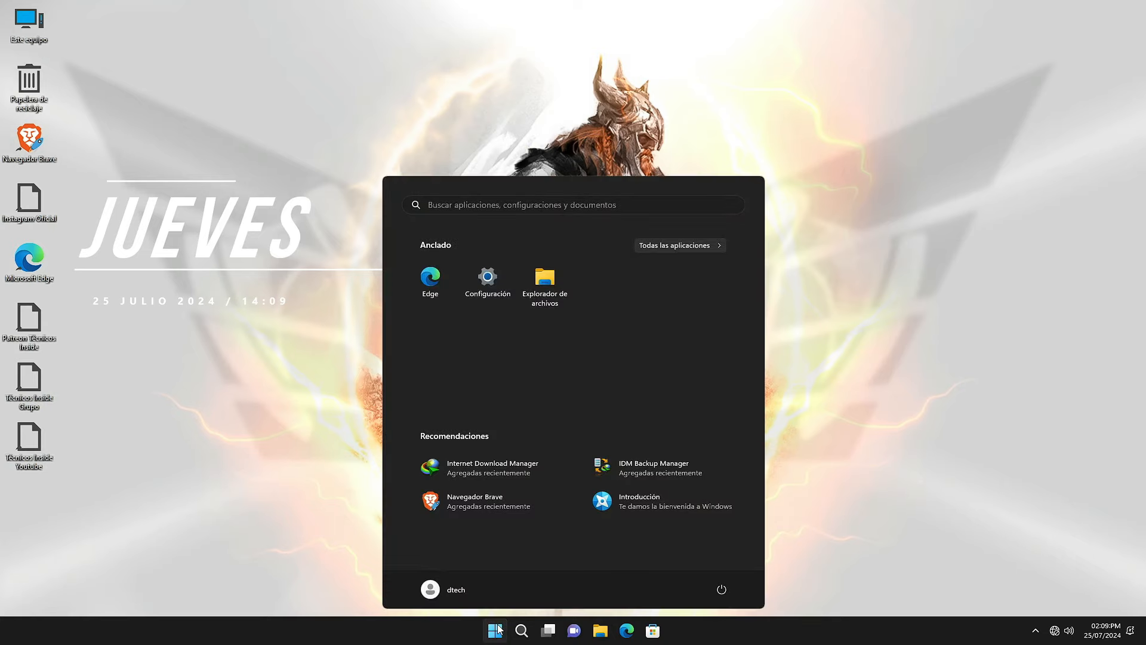
pyautogui.write('control')
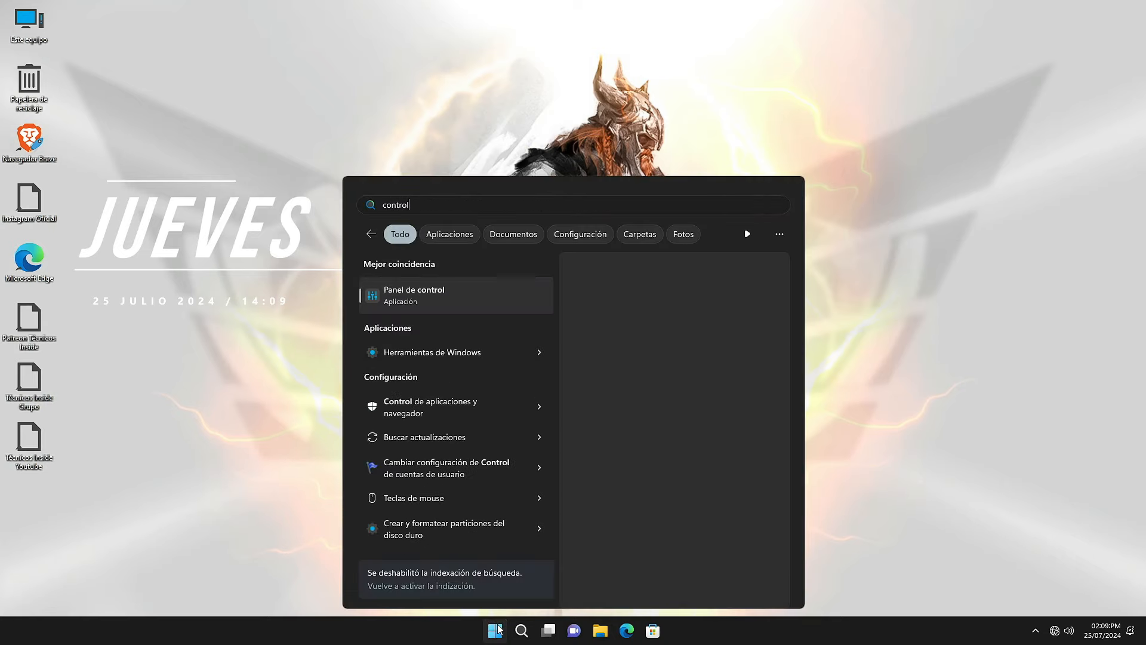
pyautogui.click(413, 294)
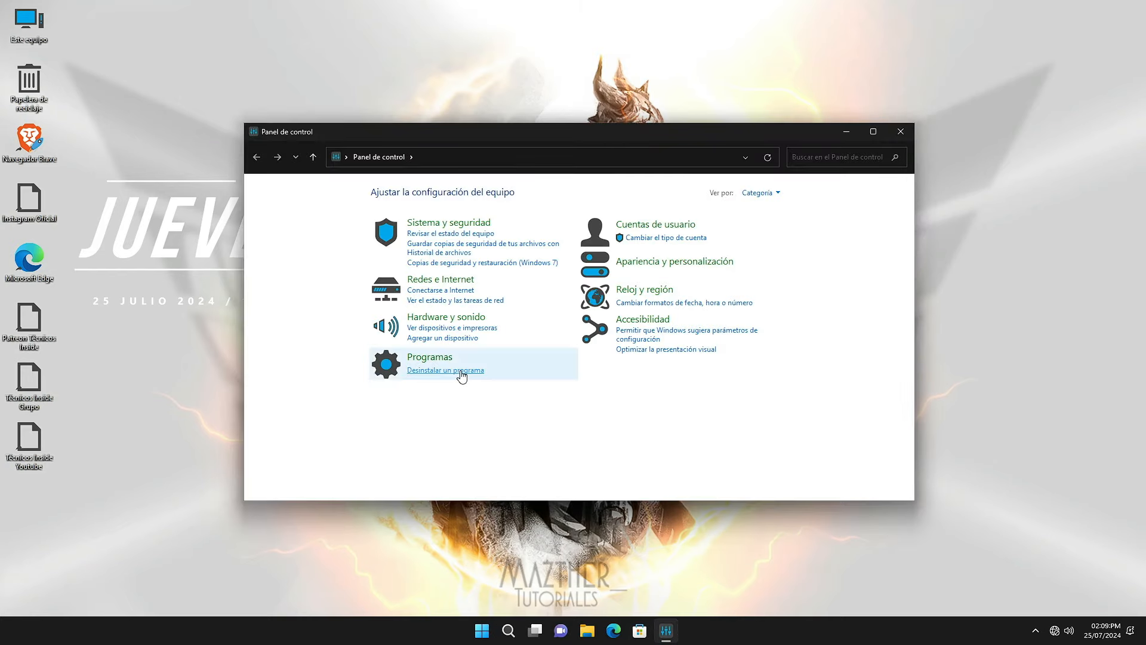
pyautogui.click(444, 371)
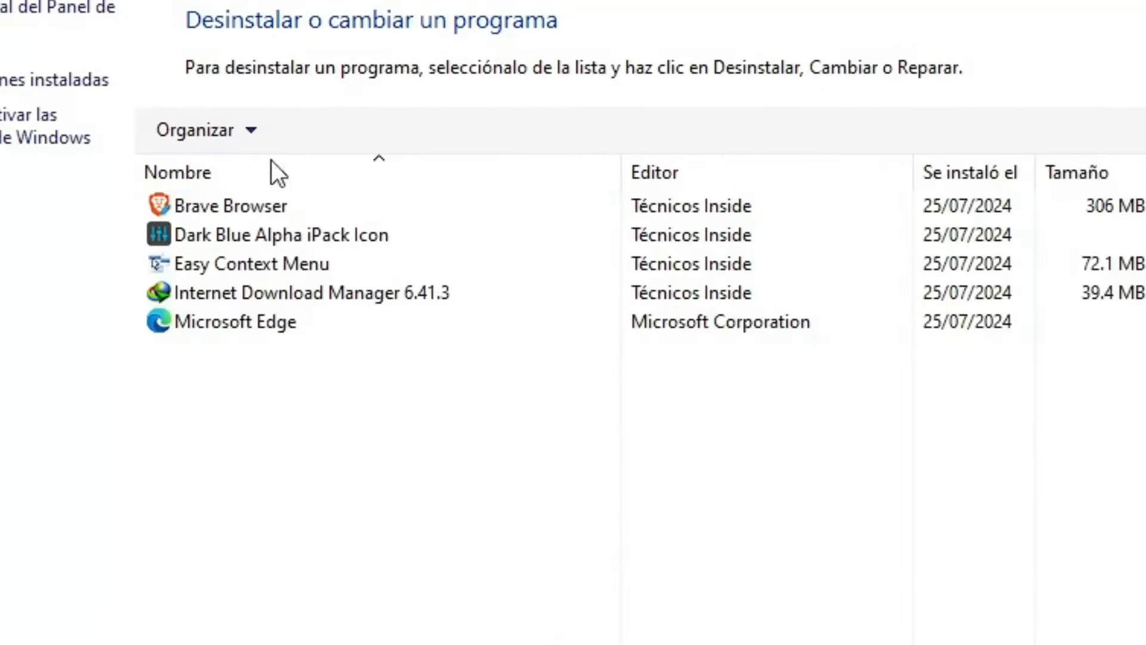
pyautogui.click(229, 205)
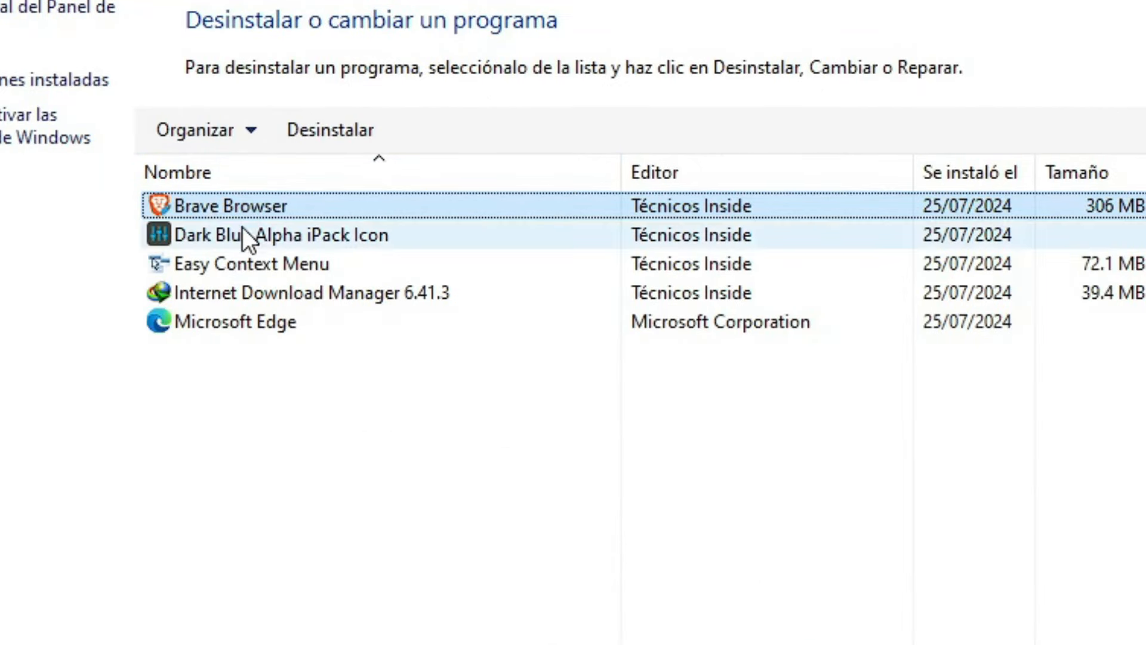
pyautogui.click(248, 264)
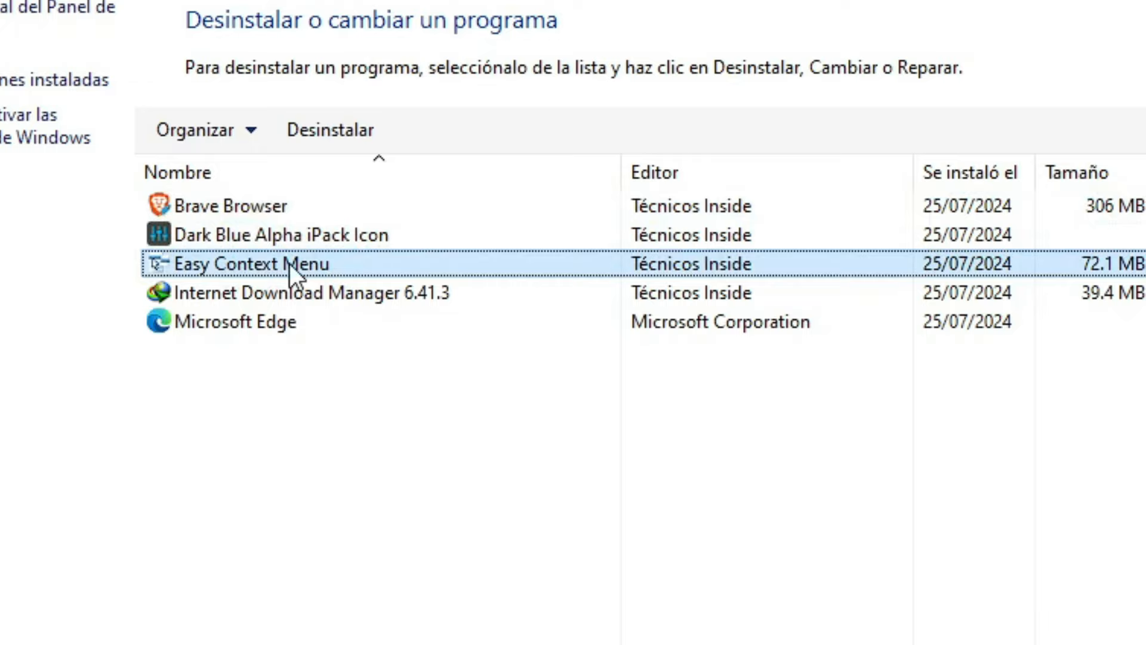
pyautogui.click(307, 292)
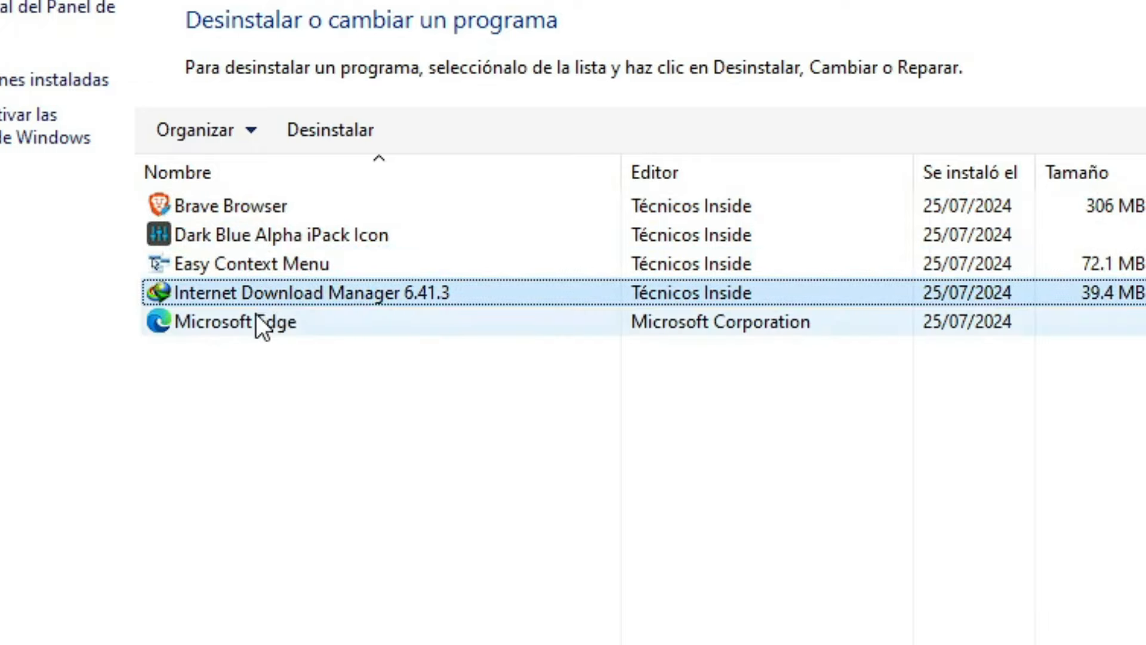
pyautogui.click(234, 322)
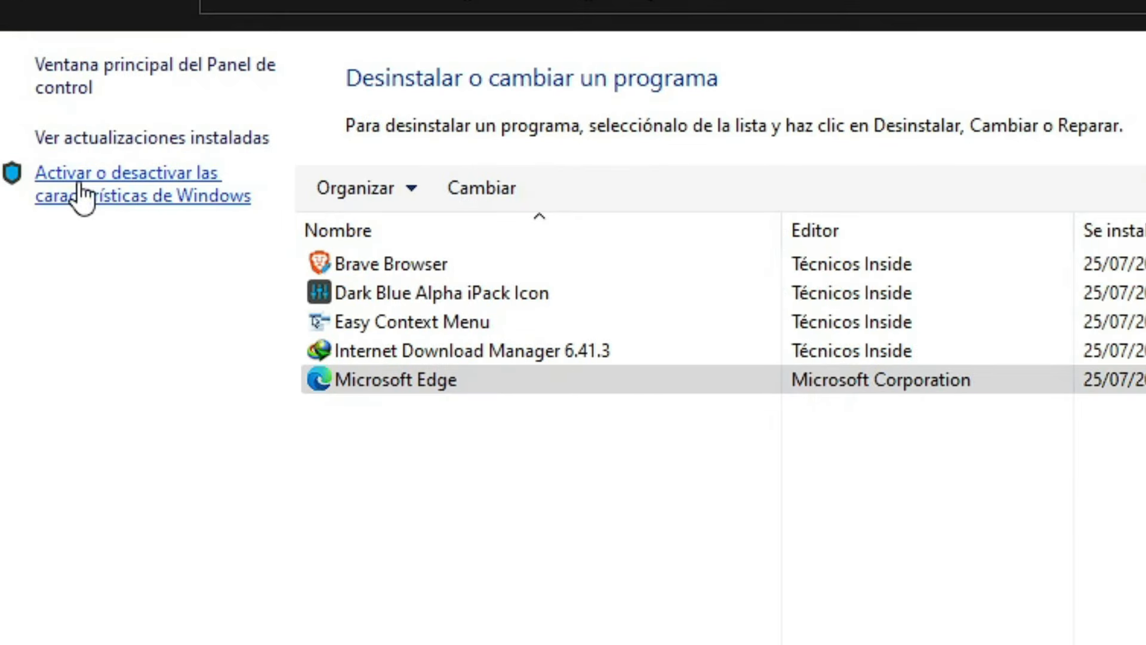
# Step: Review the optional Windows features list and cancel without changes
pyautogui.click(127, 184)
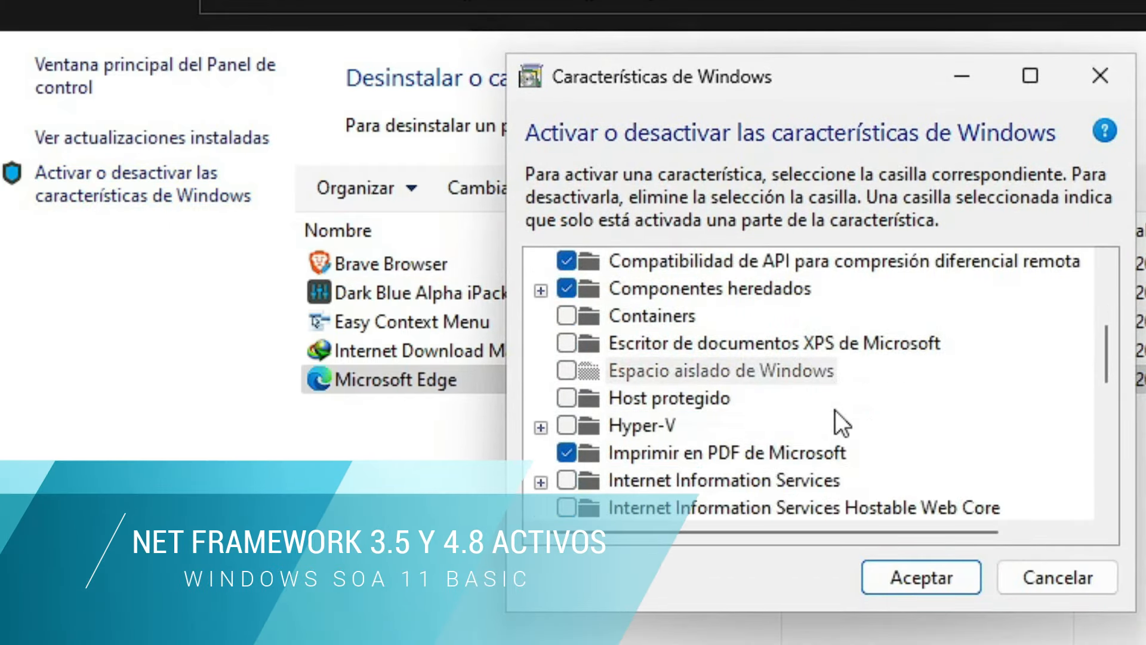
pyautogui.scroll(-3)
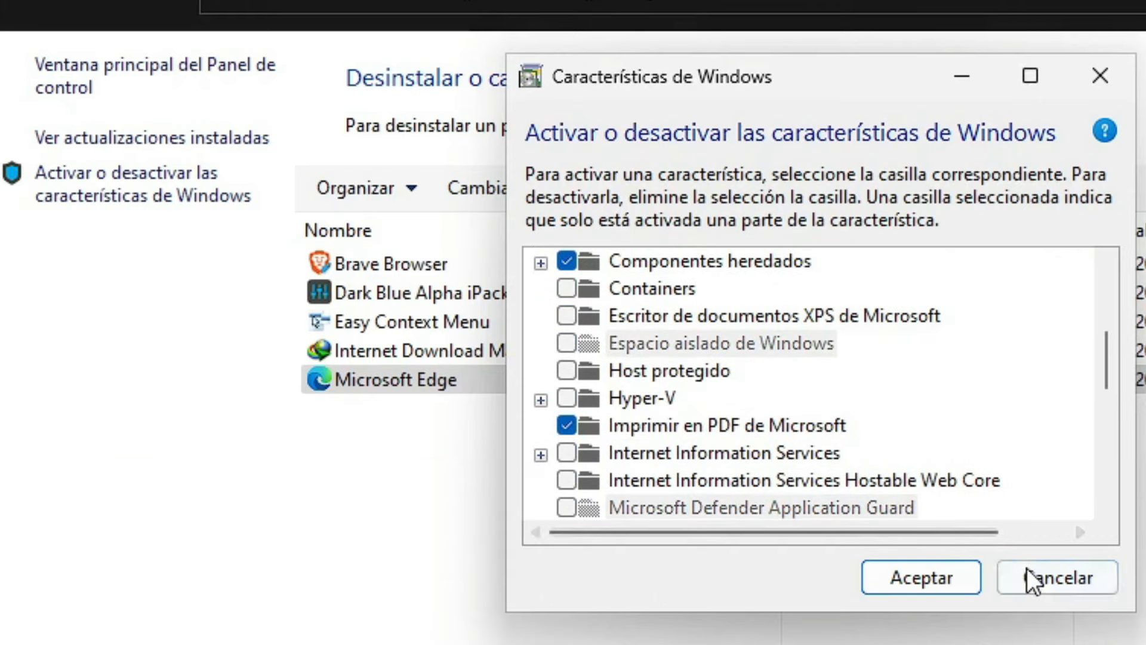
pyautogui.click(1055, 577)
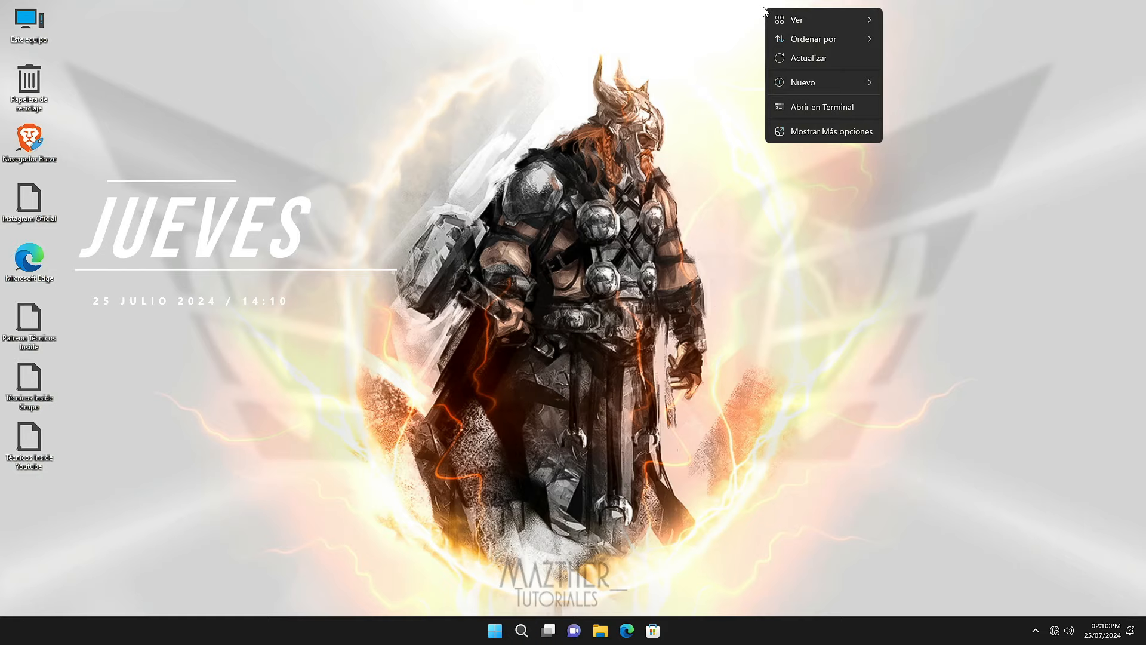
# Step: Show the extended desktop context menu with its Avanzado tool submenu
pyautogui.click(831, 130)
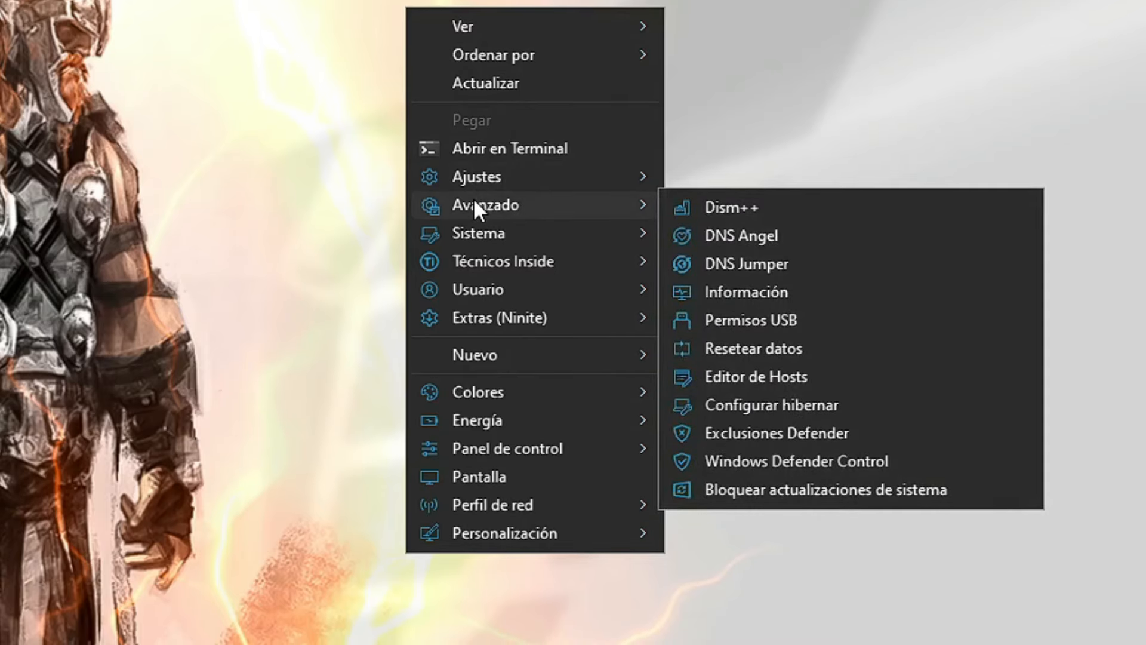
pyautogui.moveTo(479, 233)
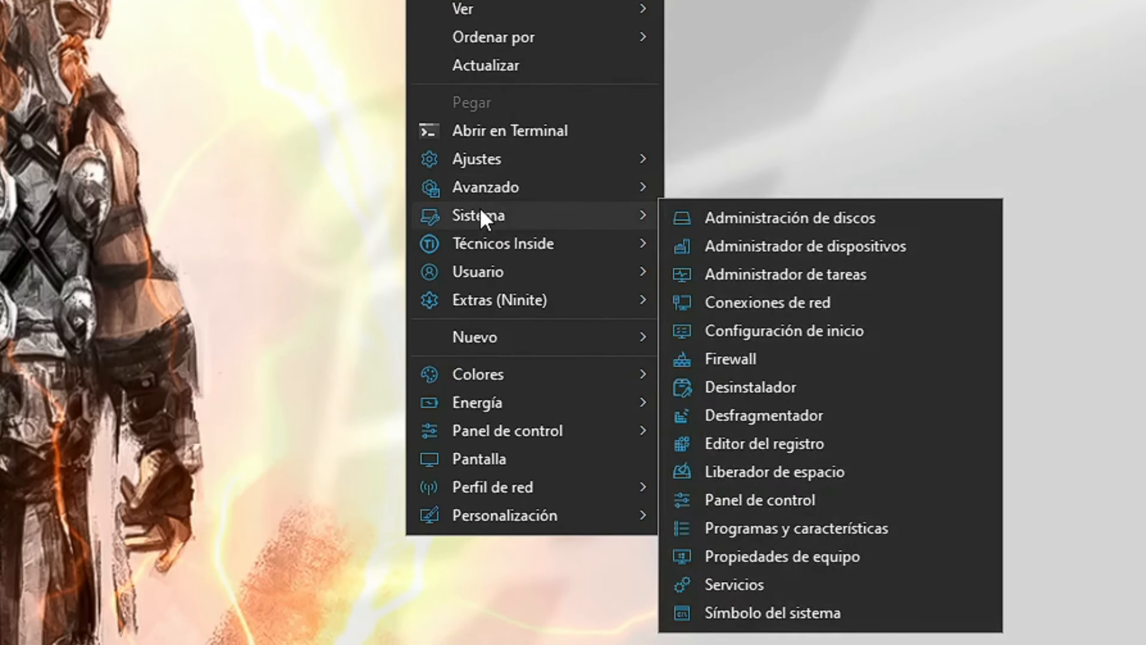
pyautogui.moveTo(502, 225)
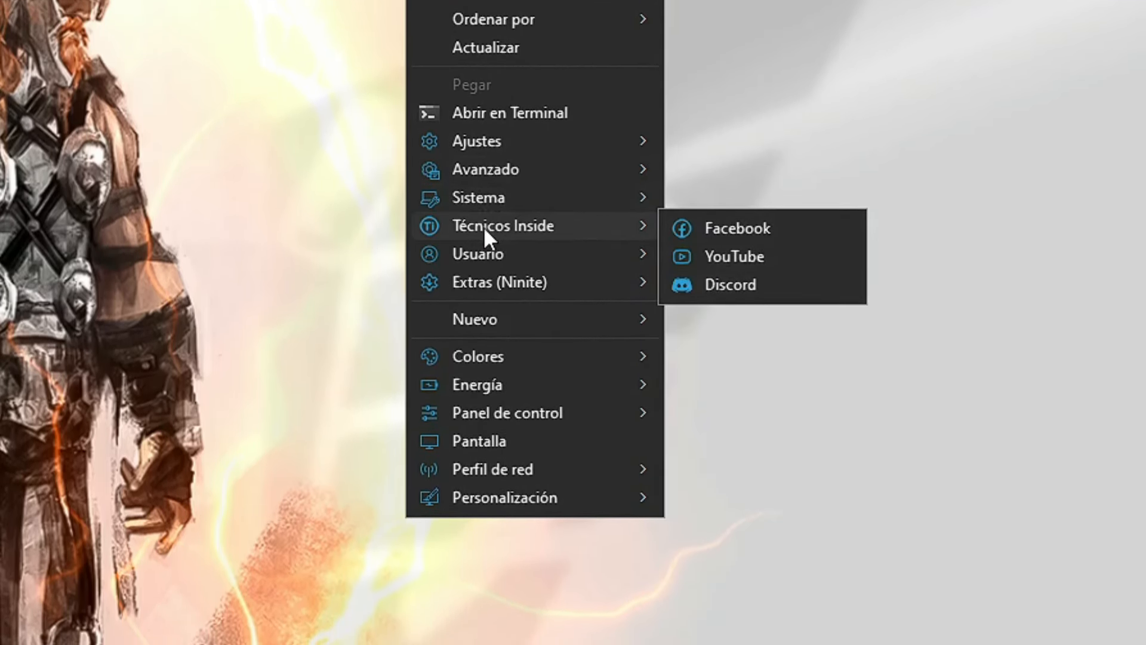
pyautogui.moveTo(478, 235)
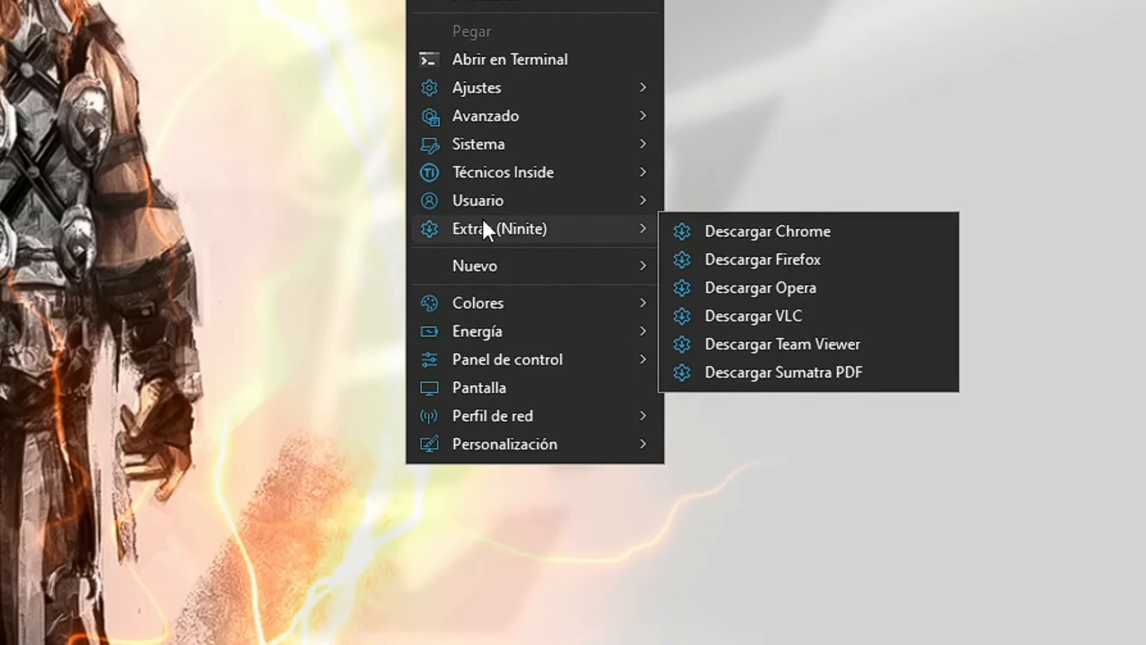
pyautogui.moveTo(478, 285)
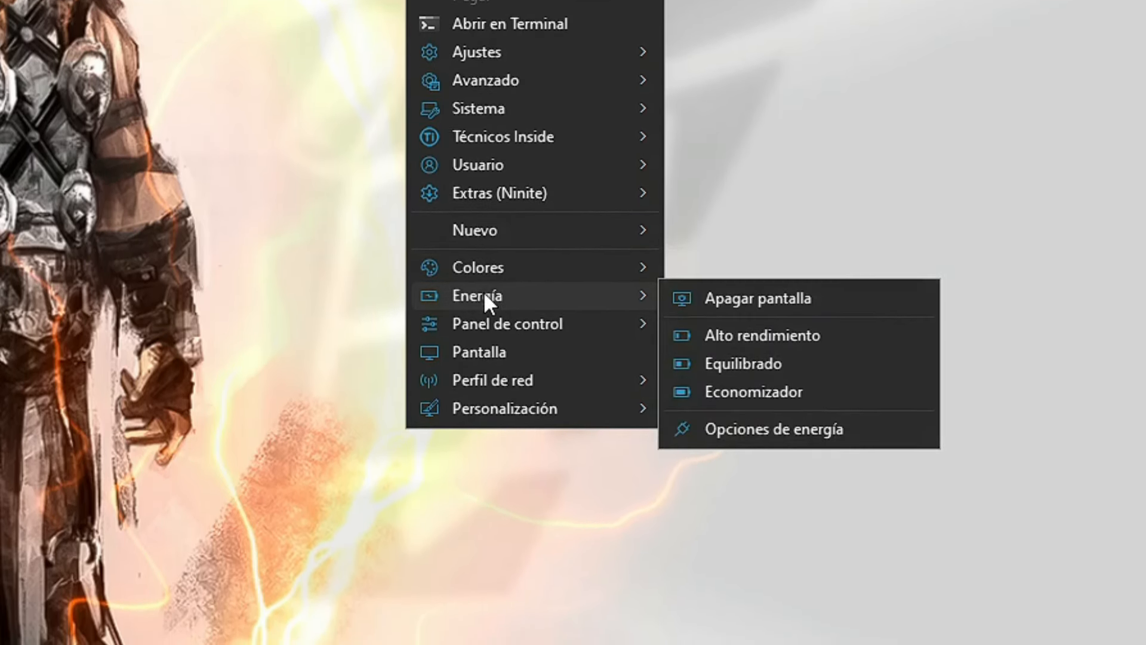
pyautogui.moveTo(507, 323)
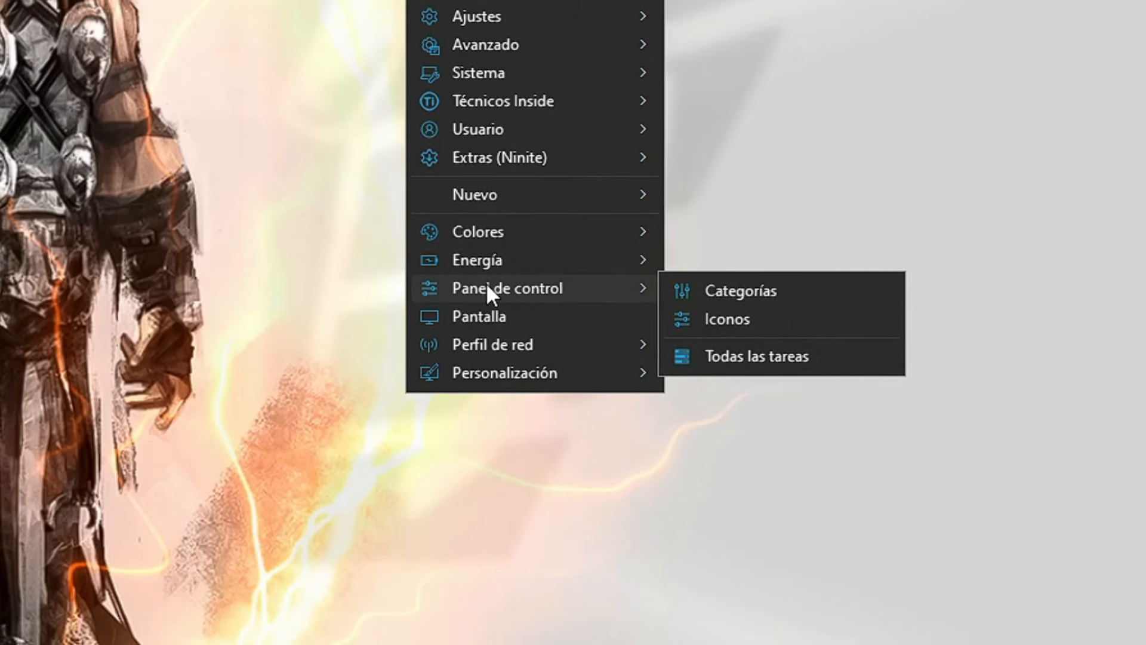
pyautogui.moveTo(492, 326)
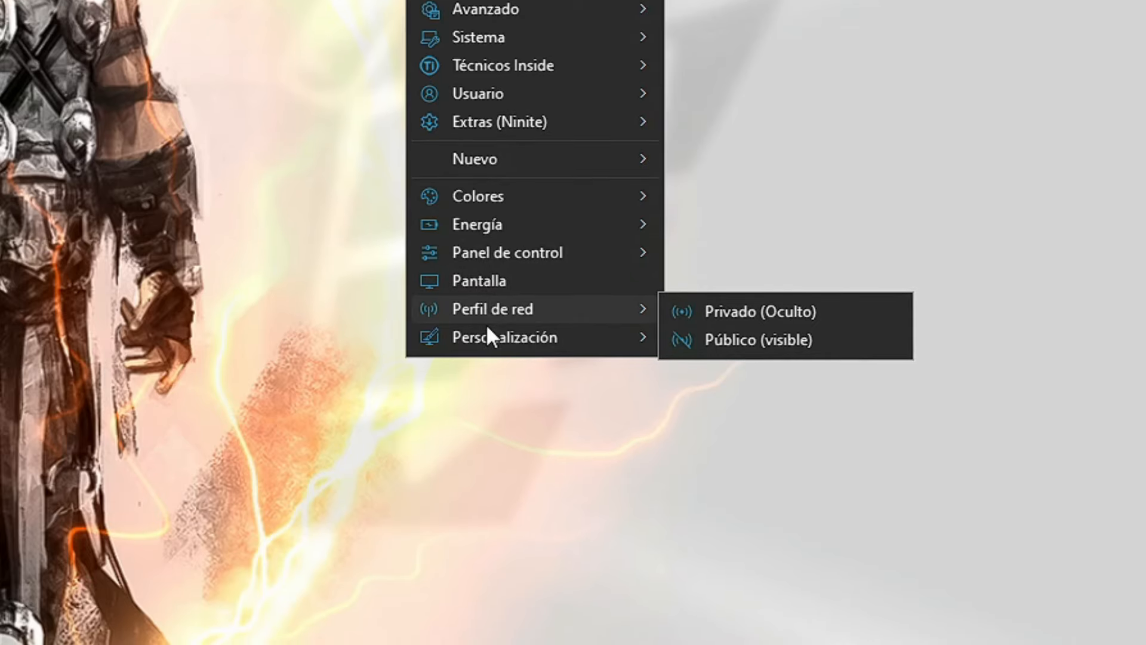
pyautogui.moveTo(505, 337)
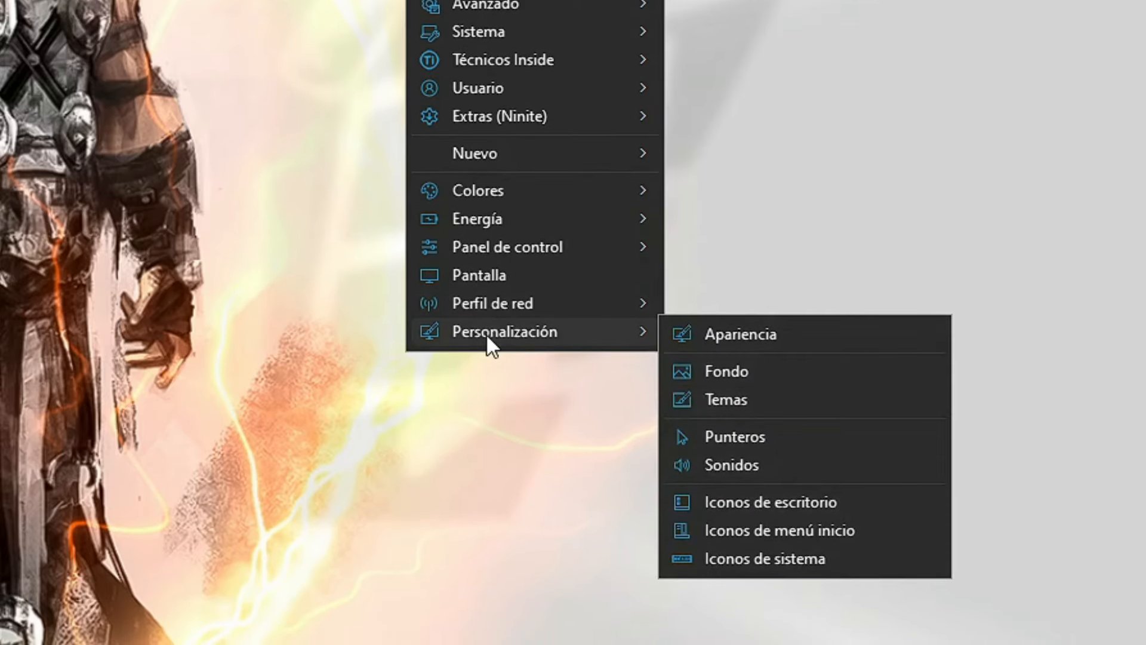